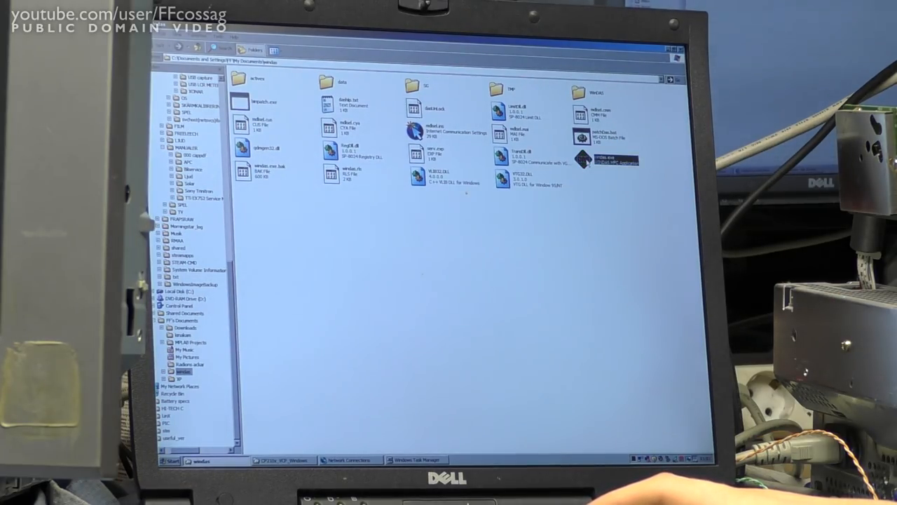
Launch windas.exe and dismiss its two startup message boxes
double_click(583, 160)
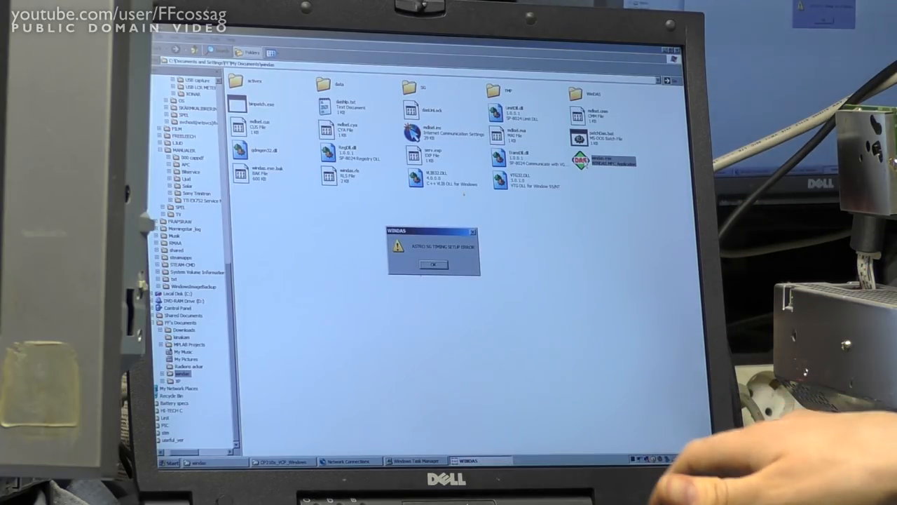
click(433, 264)
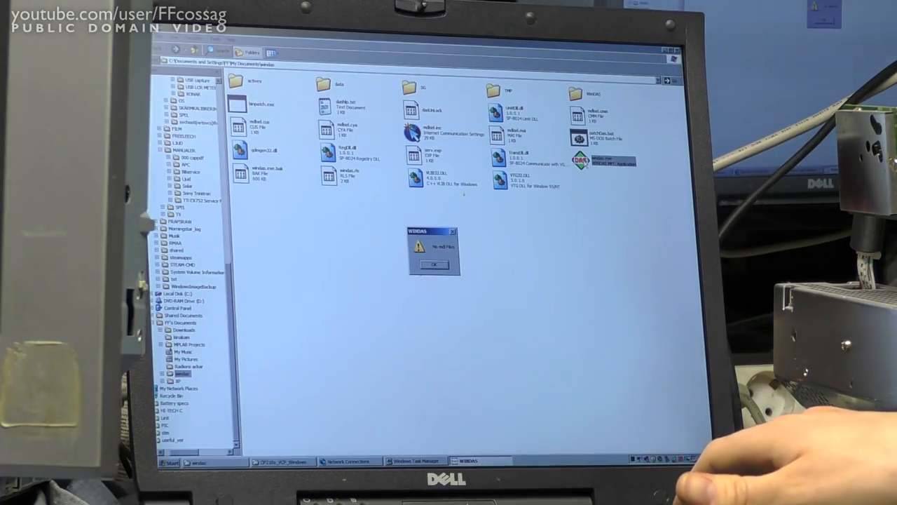
click(434, 264)
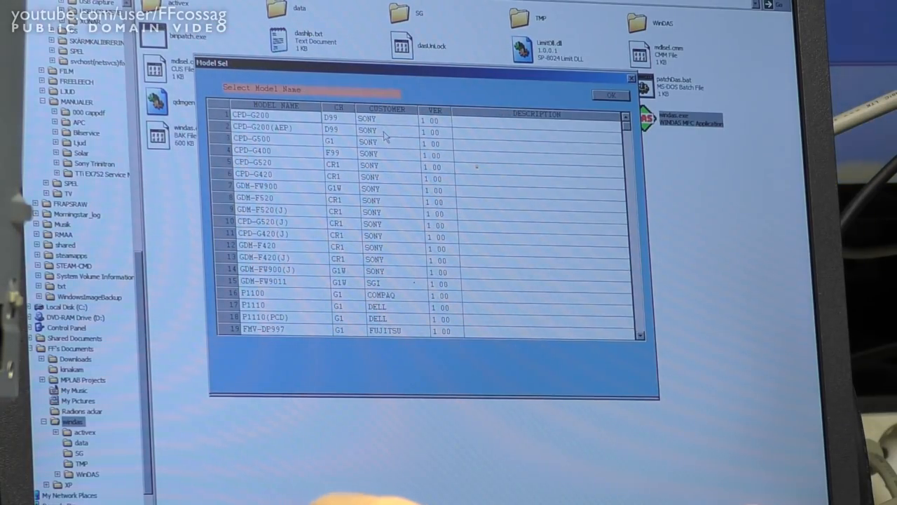
mouse_move(297, 163)
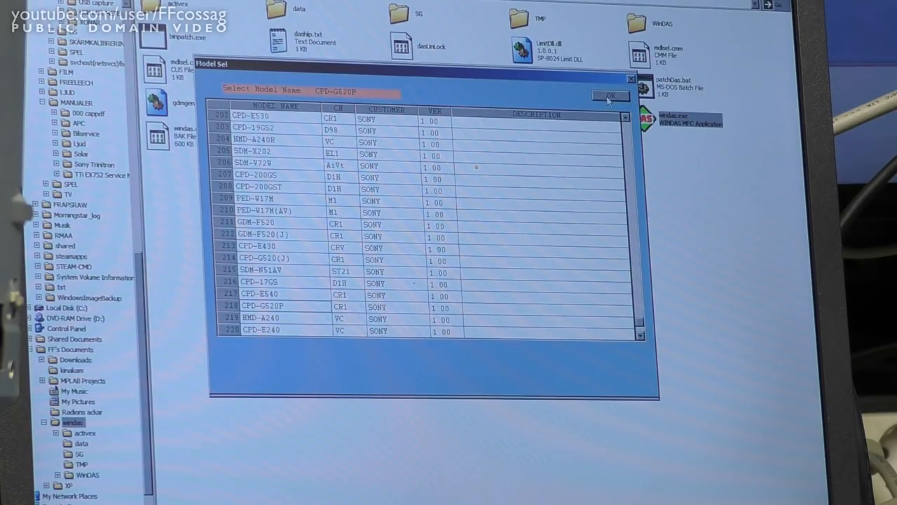
Confirm CPD-G520P as the monitor model in the Model Set list
click(604, 95)
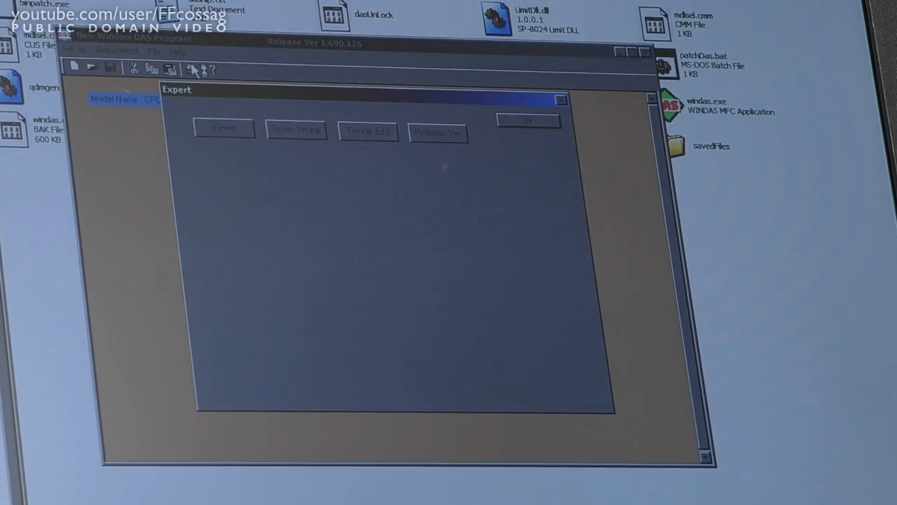
Open CPD-G520P1.dat from savedFiles in the Viewer and show its COLOR register values
click(222, 129)
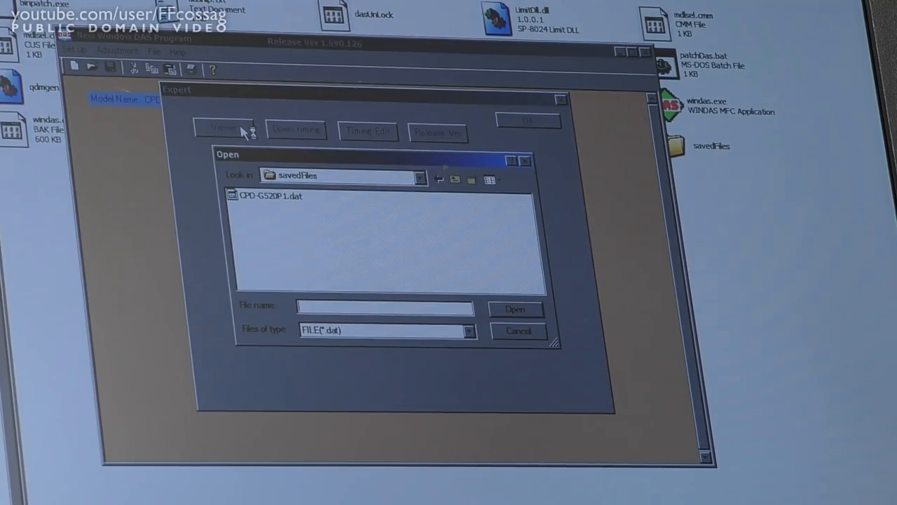
click(273, 197)
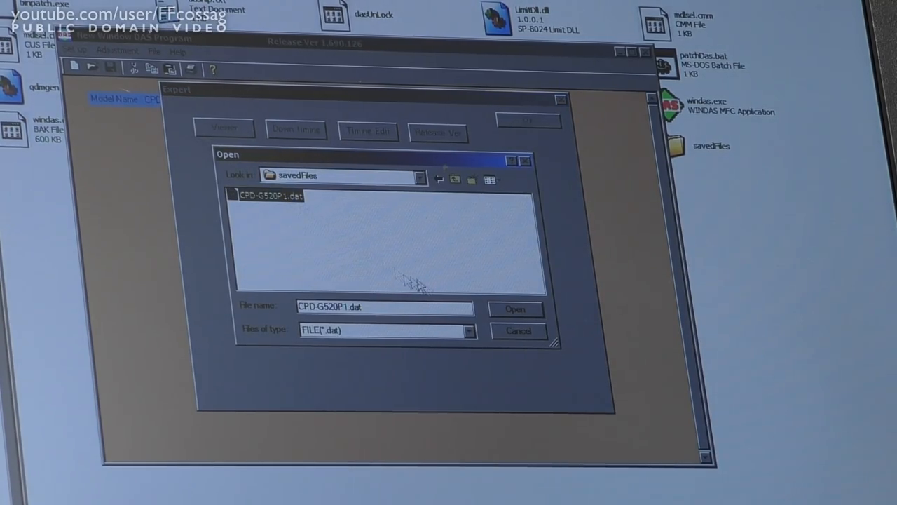
click(515, 308)
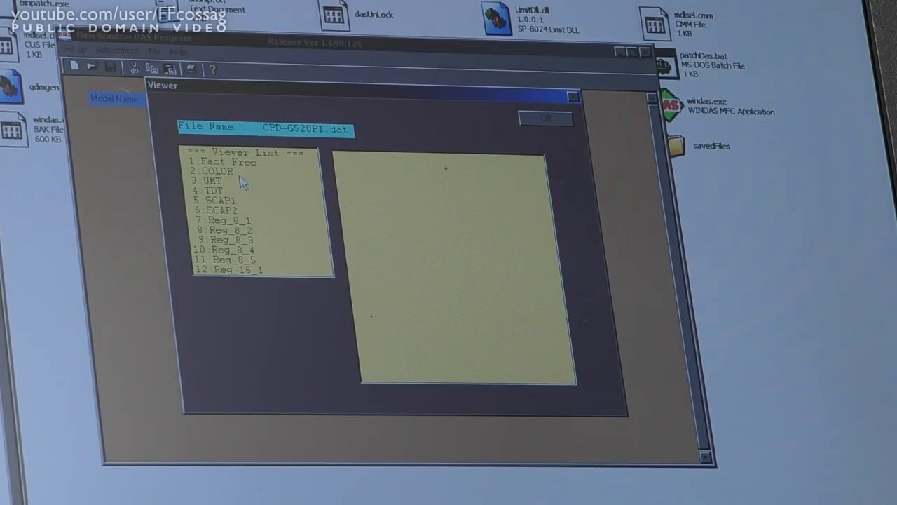
click(231, 162)
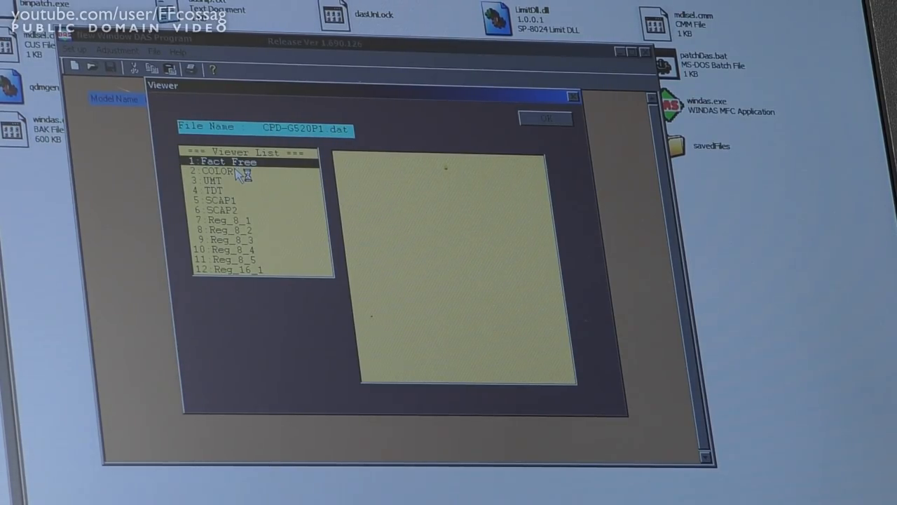
click(217, 171)
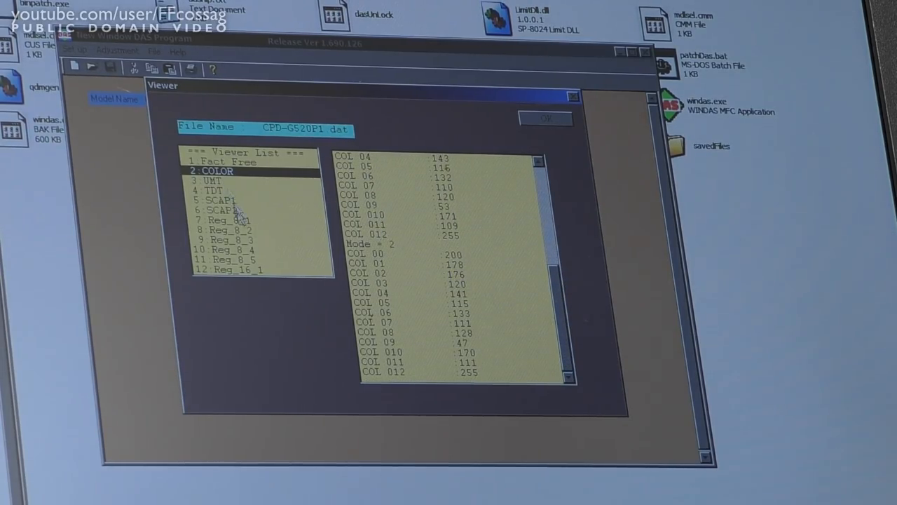
click(227, 222)
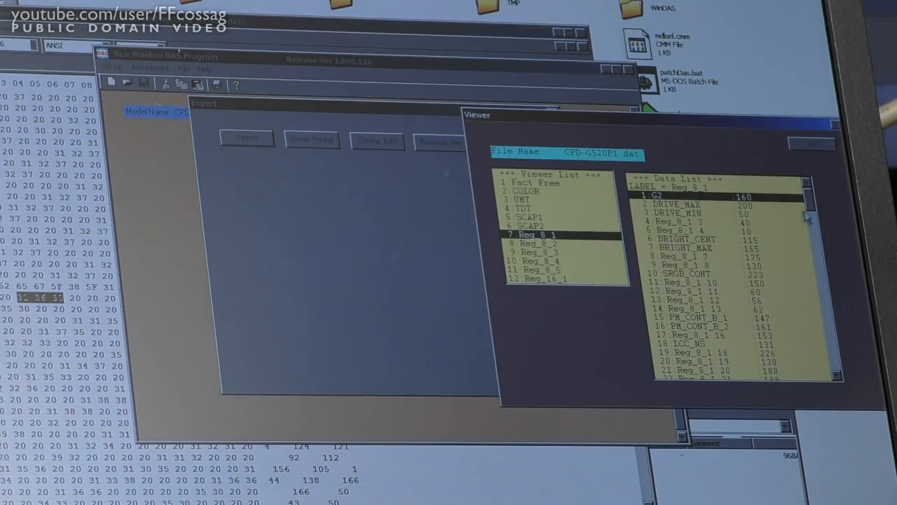
scroll(down, 3)
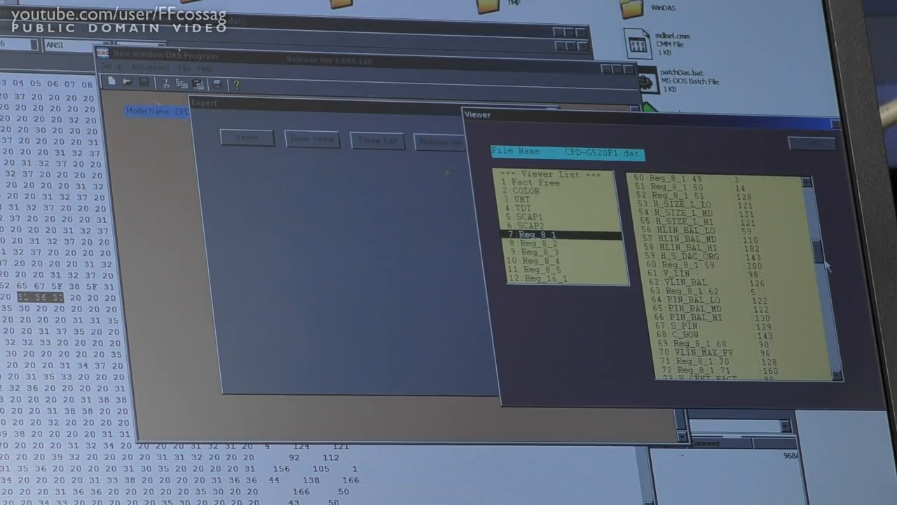
scroll(down, 3)
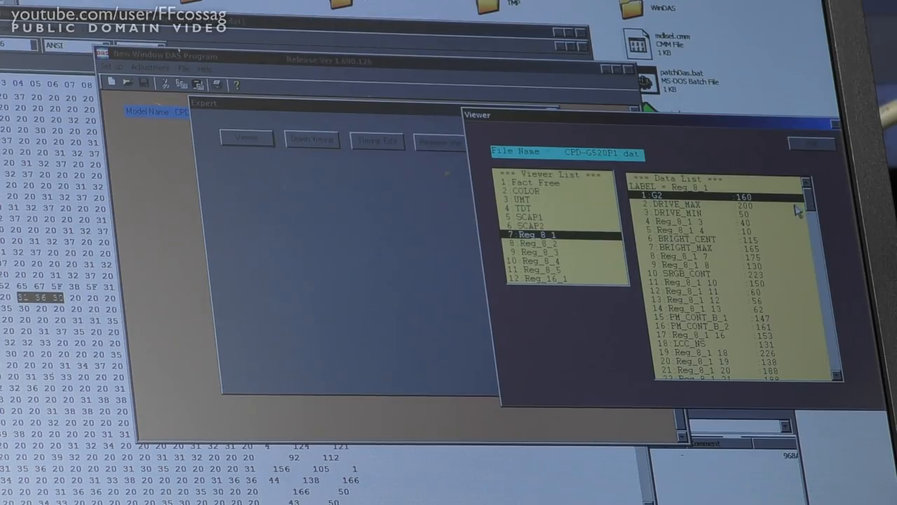
mouse_move(782, 199)
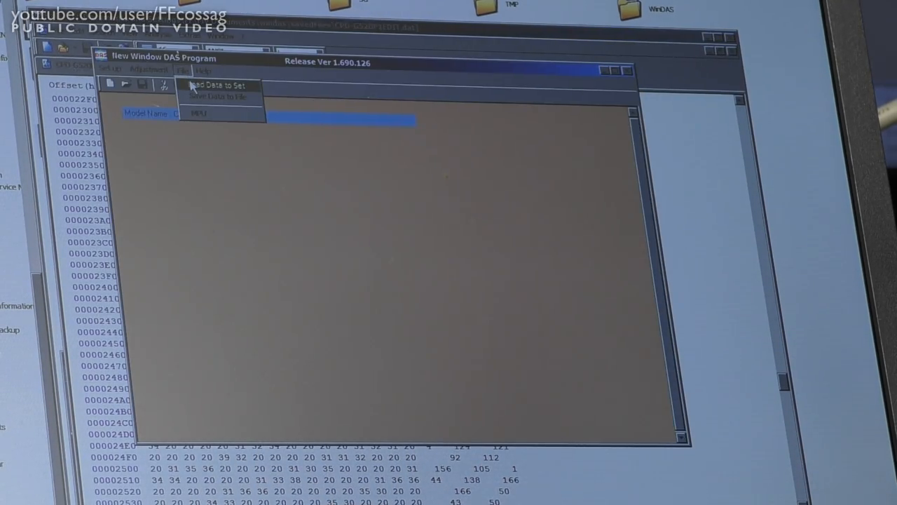
Choose Load Data to Set in WinDAS to list the saved CPD-G520P backups
click(210, 85)
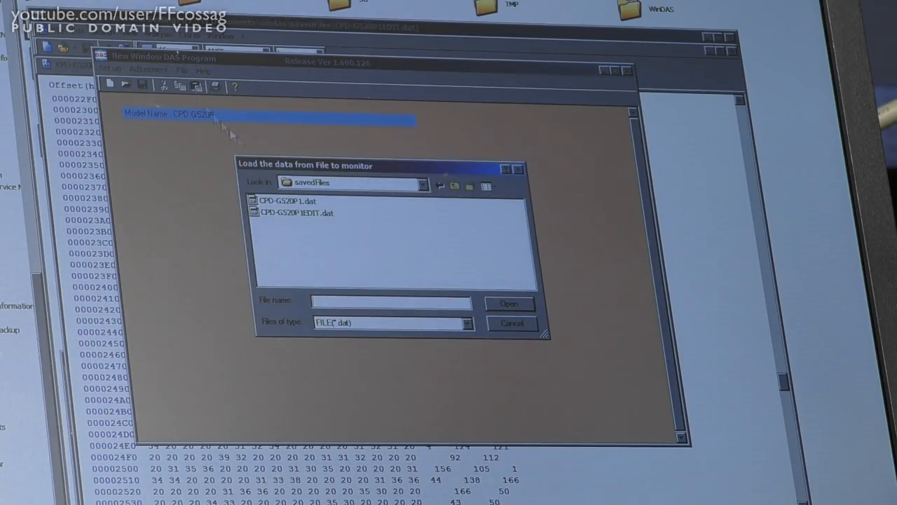